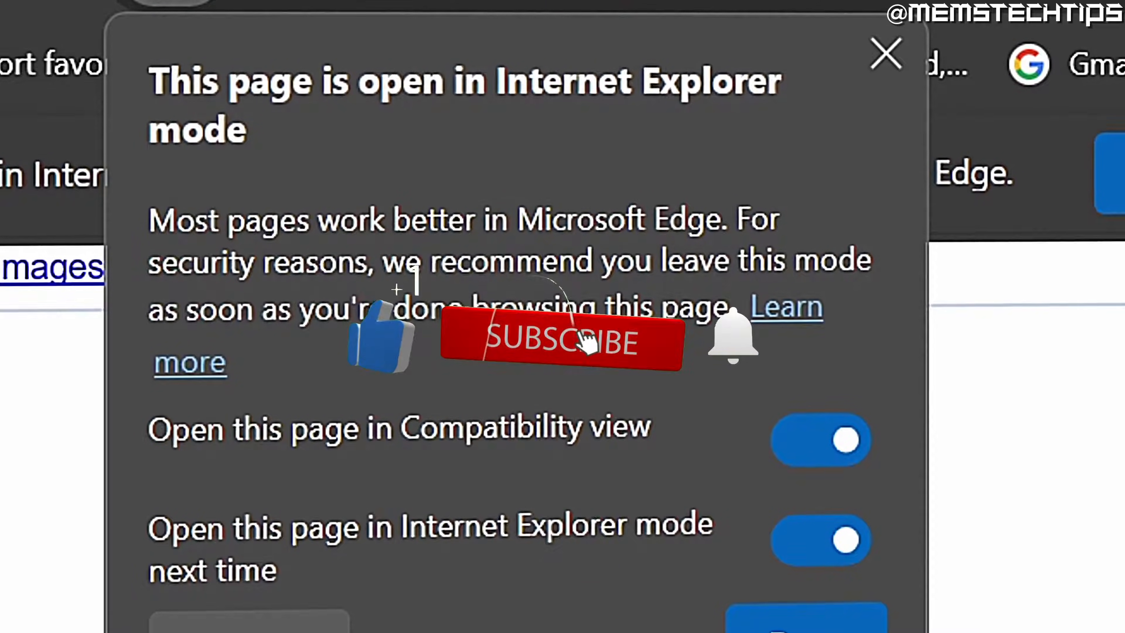
- Start from a fresh new tab showing the Microsoft Start page
{"action": "left_click", "coordinate": [885, 54]}
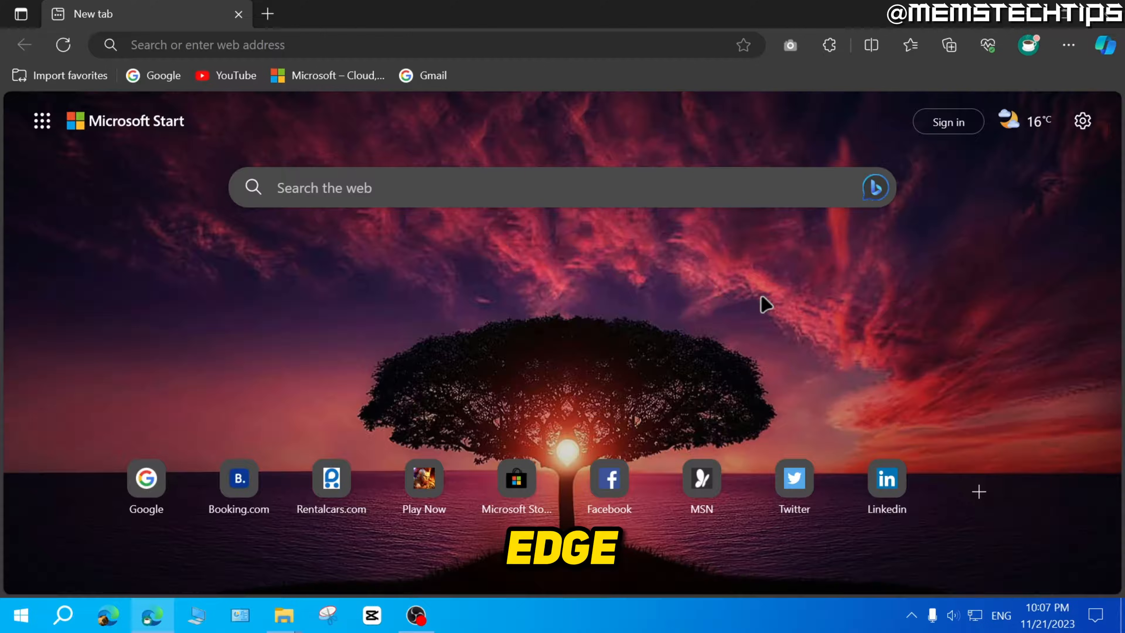
- Set 'Allow sites to be reloaded in IE mode' to Allow in Default browser settings and restart Edge
{"action": "left_click", "coordinate": [1068, 45]}
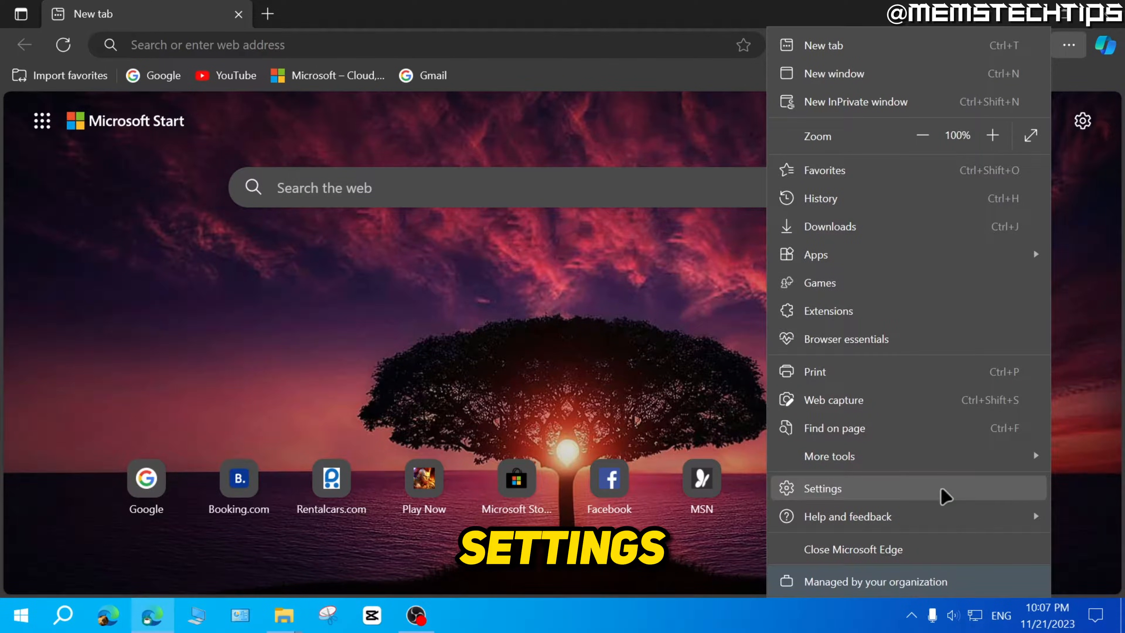
{"action": "left_click", "coordinate": [821, 488]}
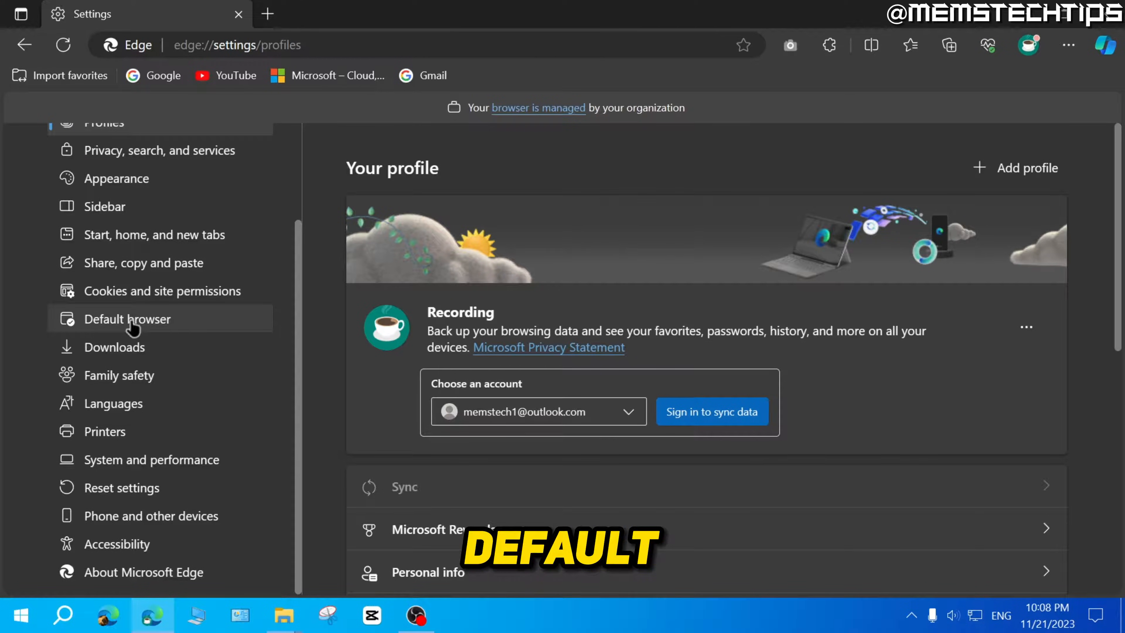
{"action": "left_click", "coordinate": [128, 318]}
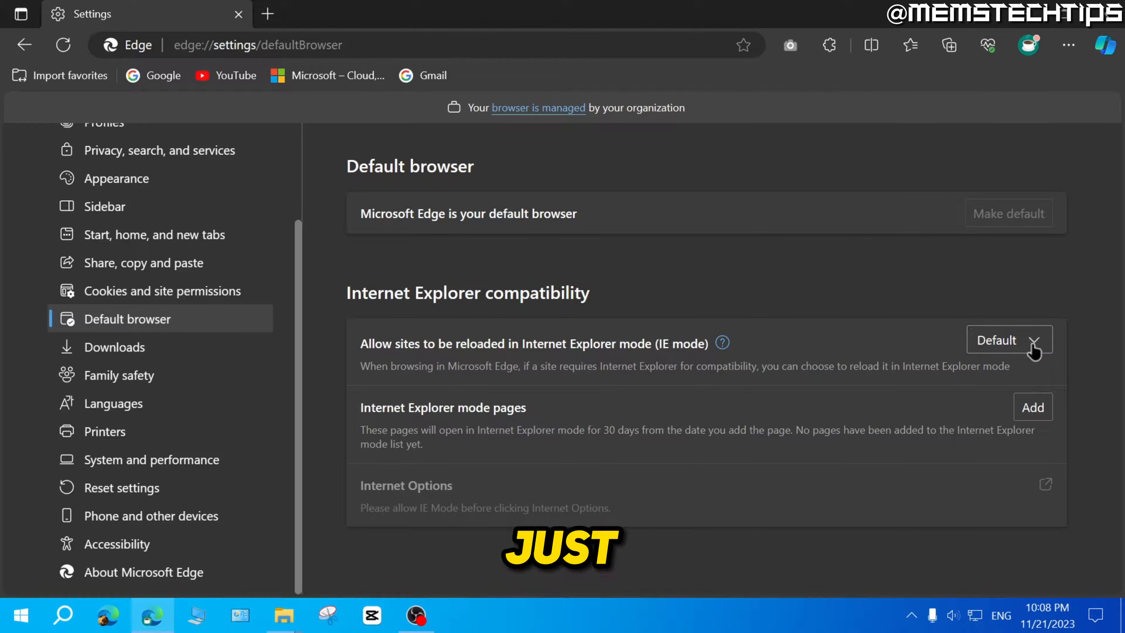
{"action": "left_click", "coordinate": [1008, 339]}
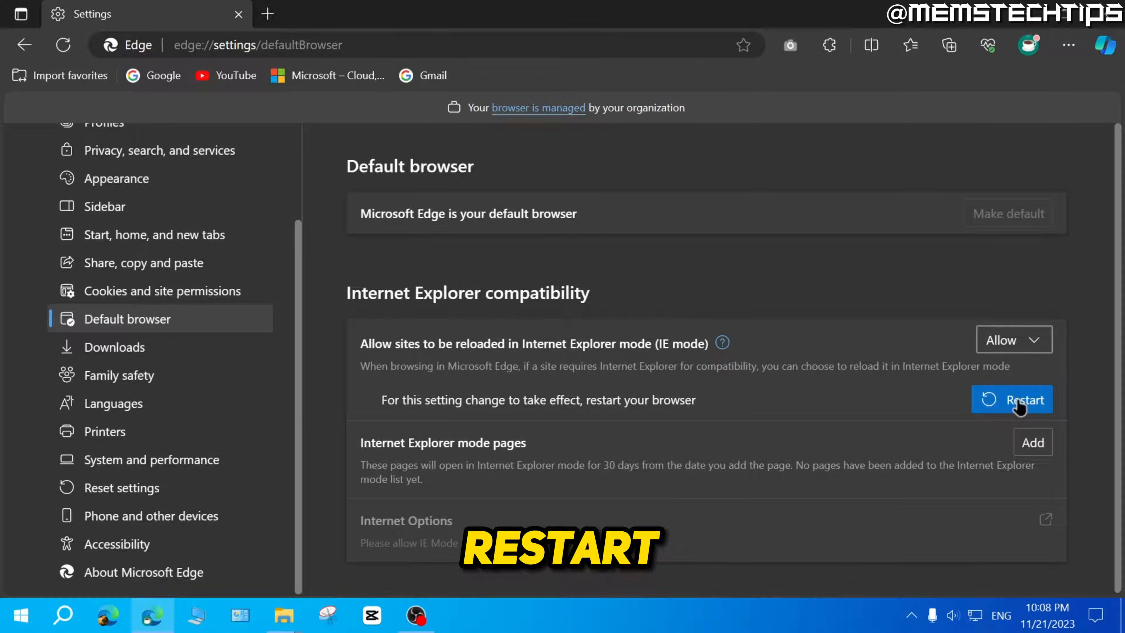
{"action": "left_click", "coordinate": [1011, 399]}
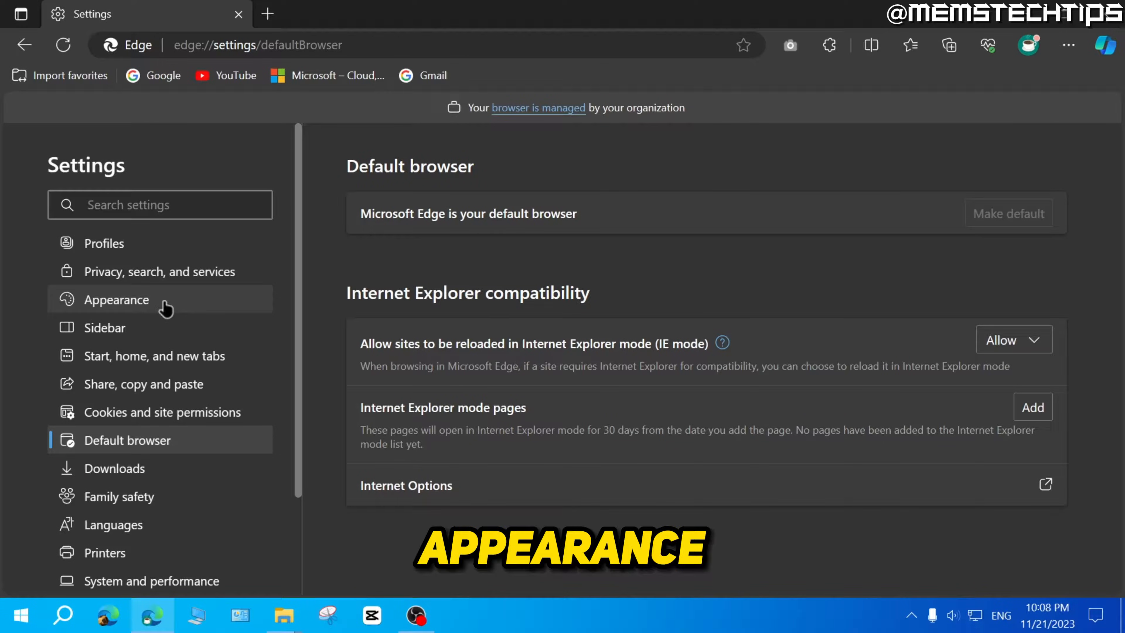
- Switch on the Internet Explorer mode button under Customize toolbar in Appearance settings
{"action": "left_click", "coordinate": [116, 300]}
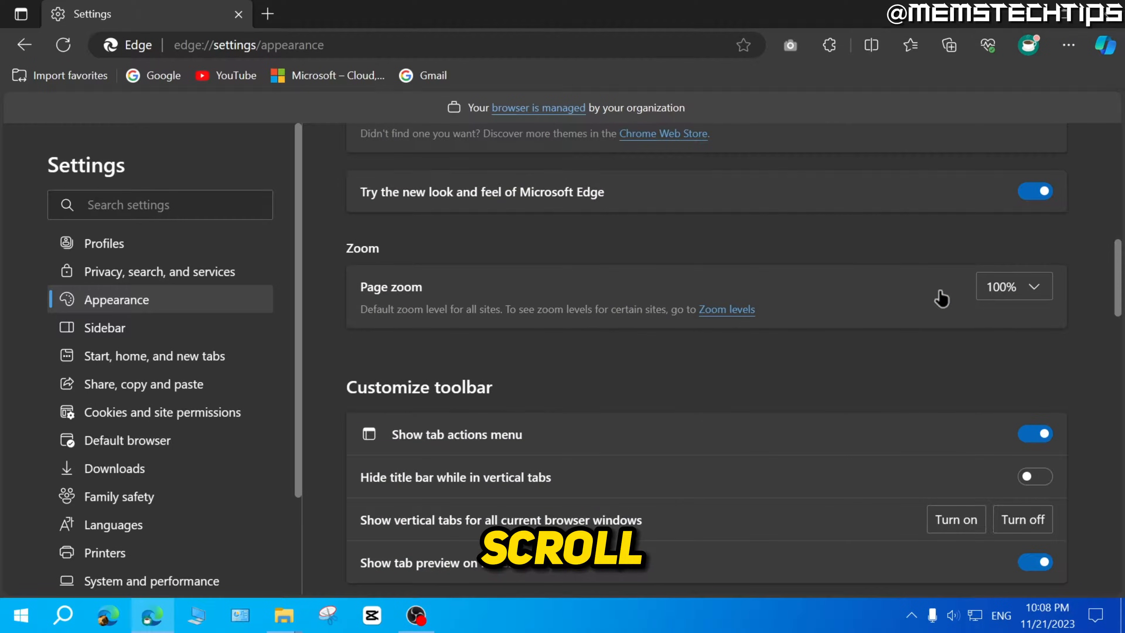
{"action": "scroll", "scroll_direction": "down", "scroll_amount": 3}
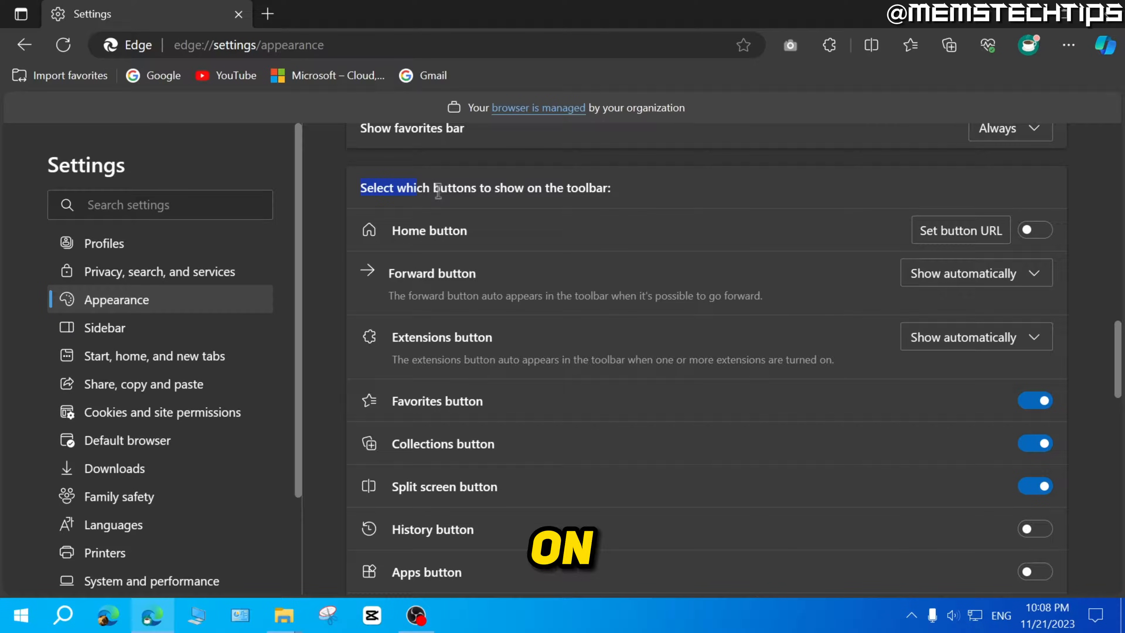
{"action": "scroll", "scroll_direction": "down", "scroll_amount": 3}
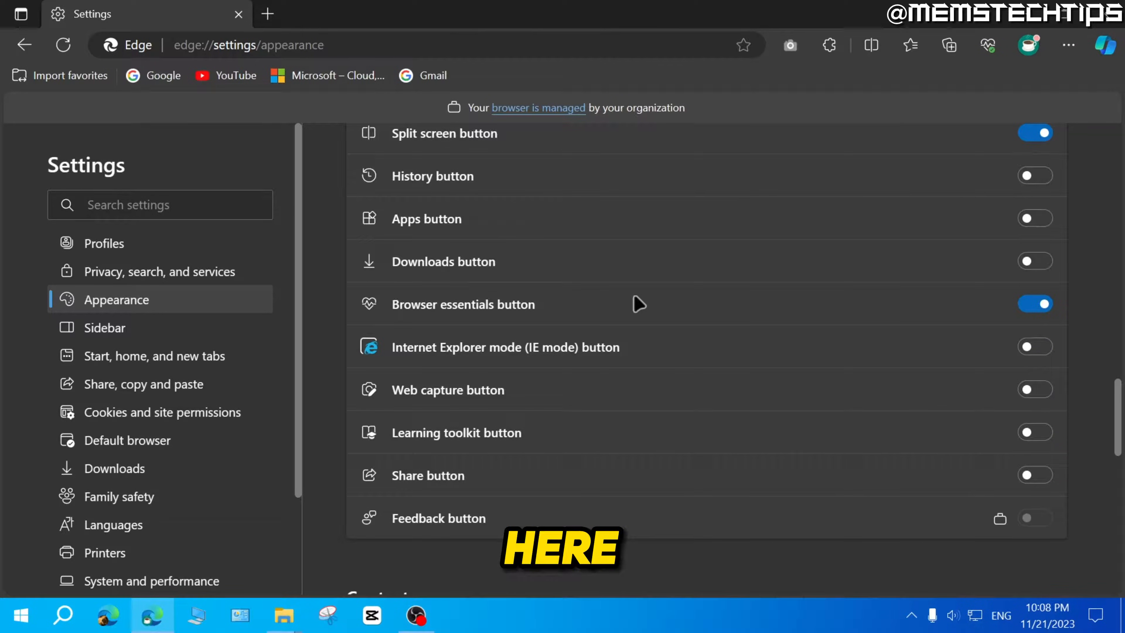
{"action": "scroll", "scroll_direction": "down", "scroll_amount": 3}
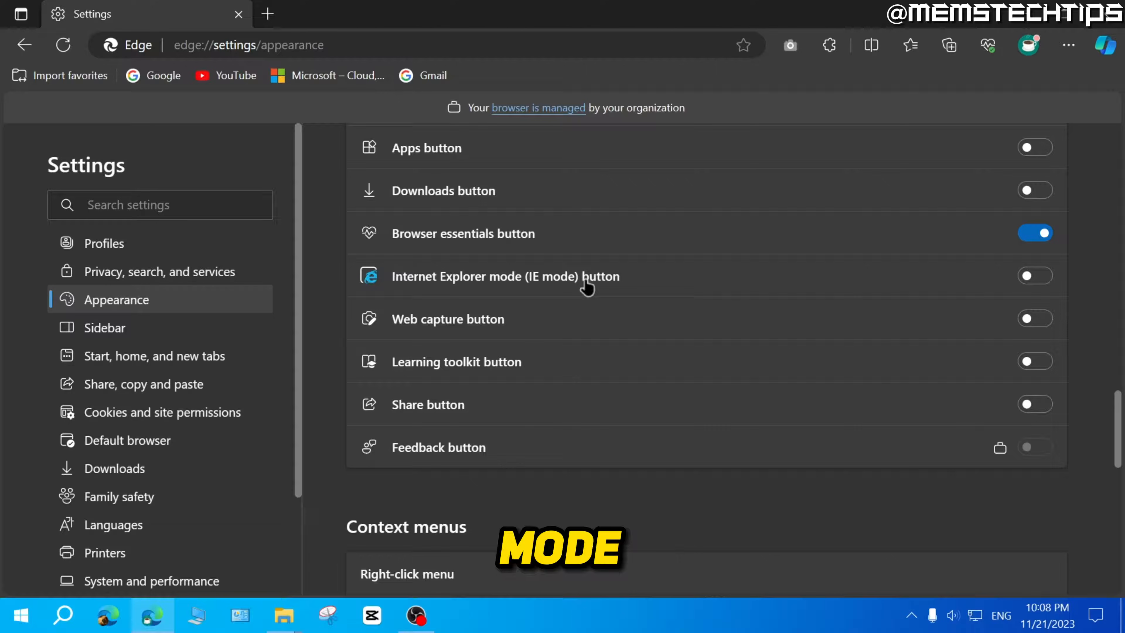
{"action": "left_click", "coordinate": [1033, 275]}
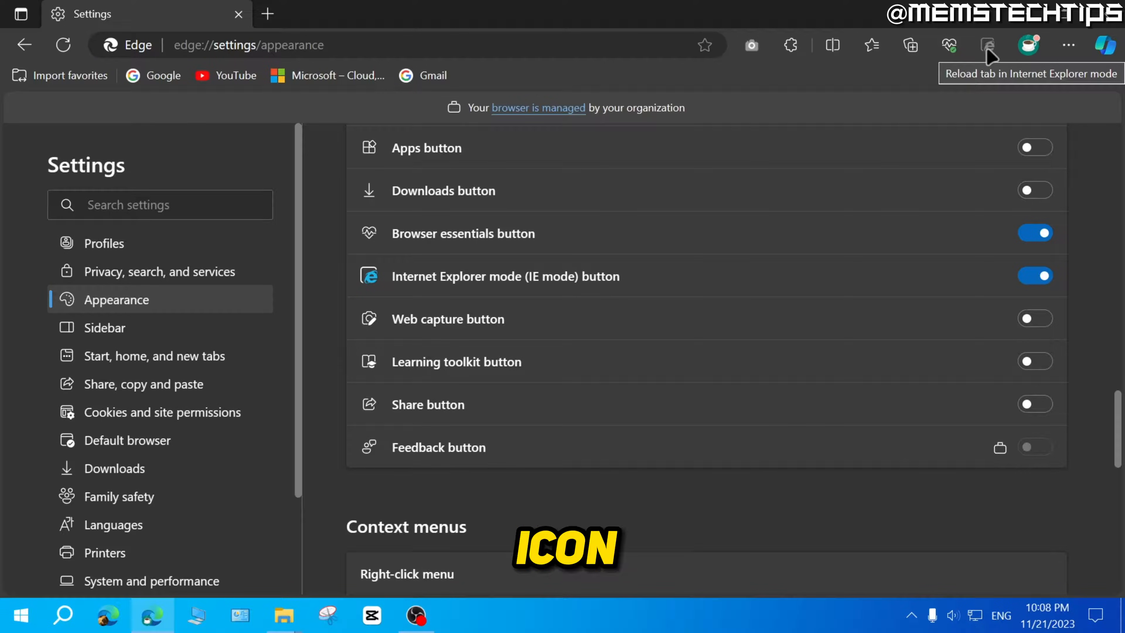
{"action": "mouse_move", "coordinate": [243, 63]}
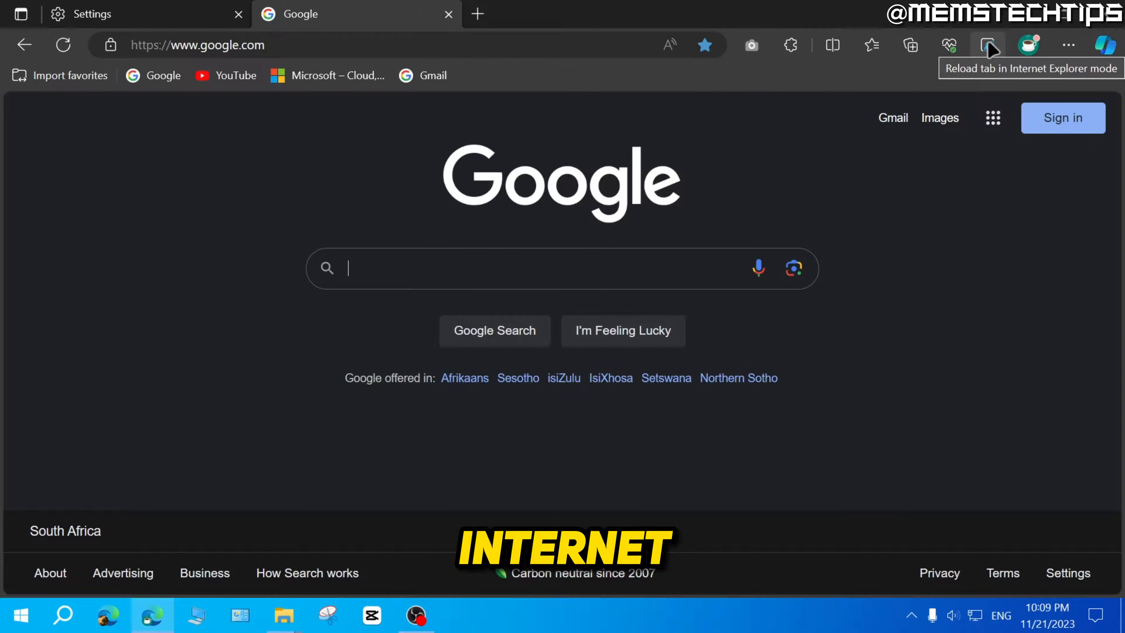
- Reload Google in IE mode via the toolbar button and show its IE mode details panel
{"action": "left_click", "coordinate": [987, 44]}
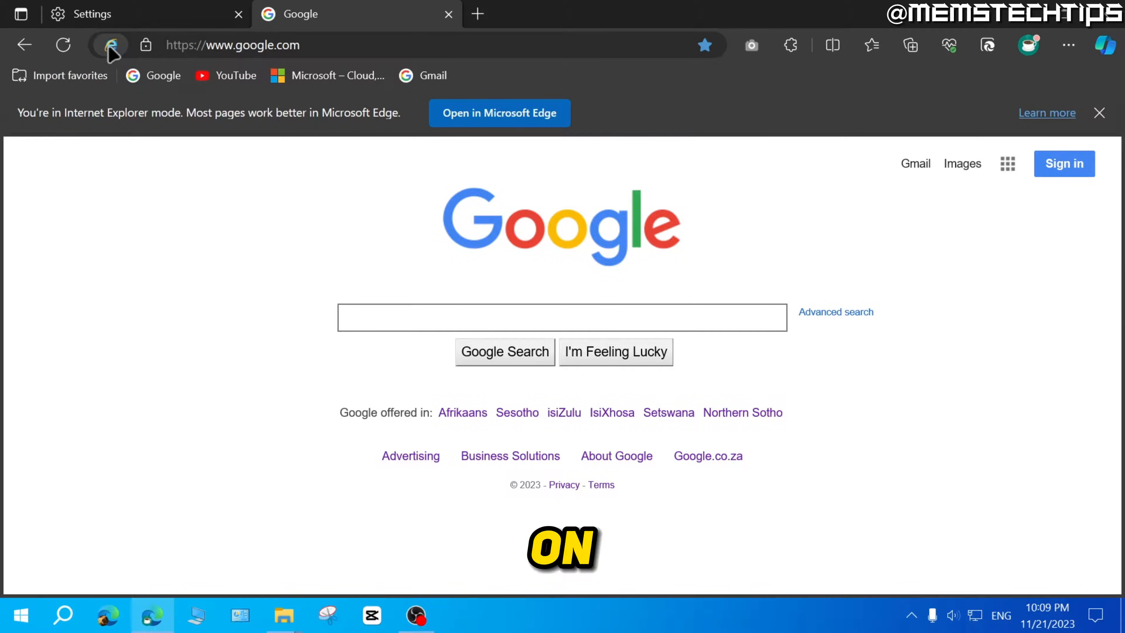
{"action": "left_click", "coordinate": [110, 44]}
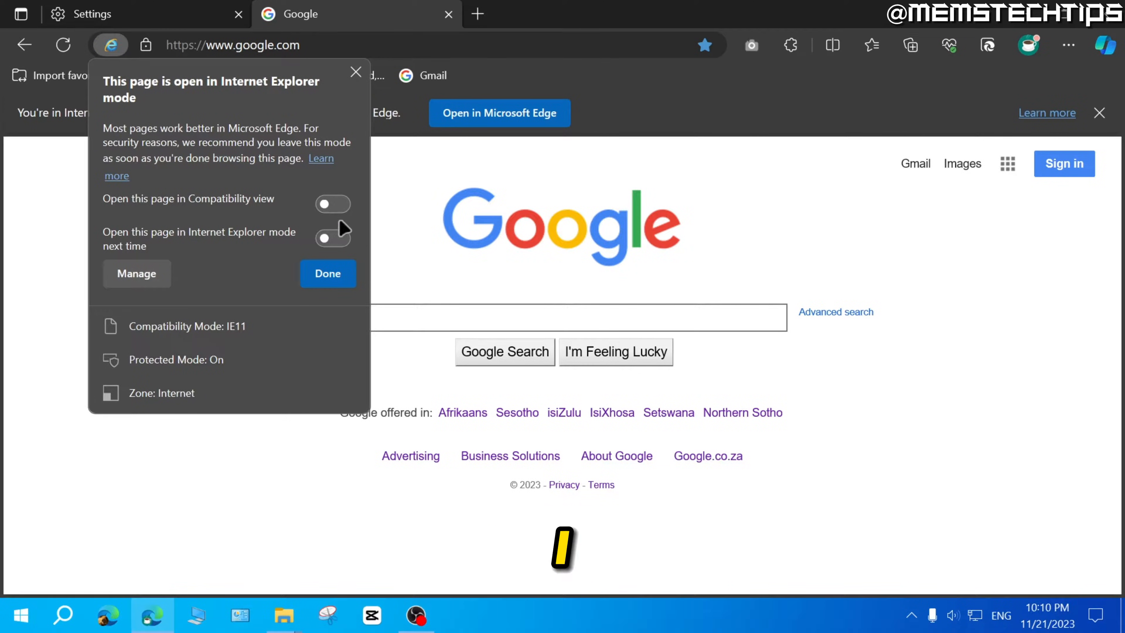
- Keep google.com opening in IE mode next time and show the IE mode pages list via Manage
{"action": "left_click", "coordinate": [327, 273]}
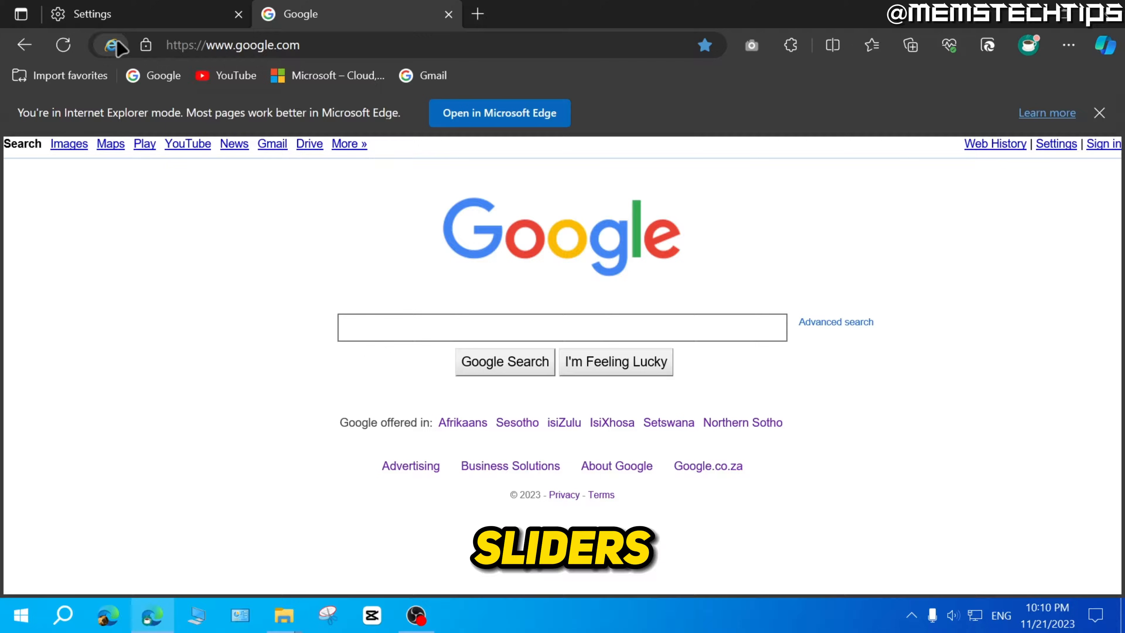
{"action": "left_click", "coordinate": [109, 45]}
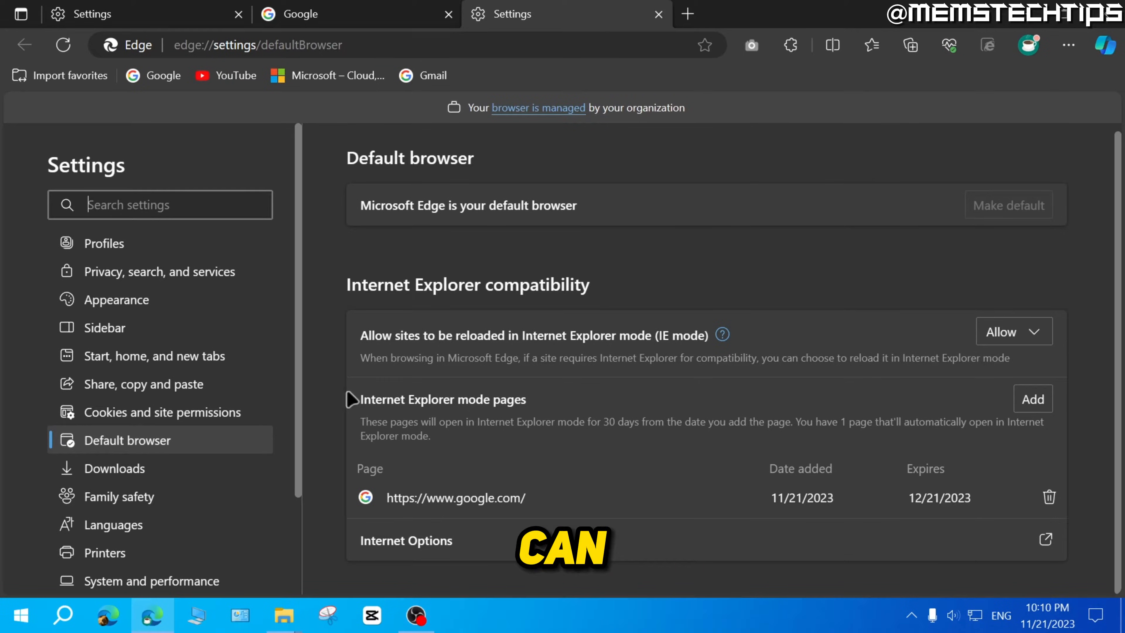
{"action": "double_click", "coordinate": [443, 399]}
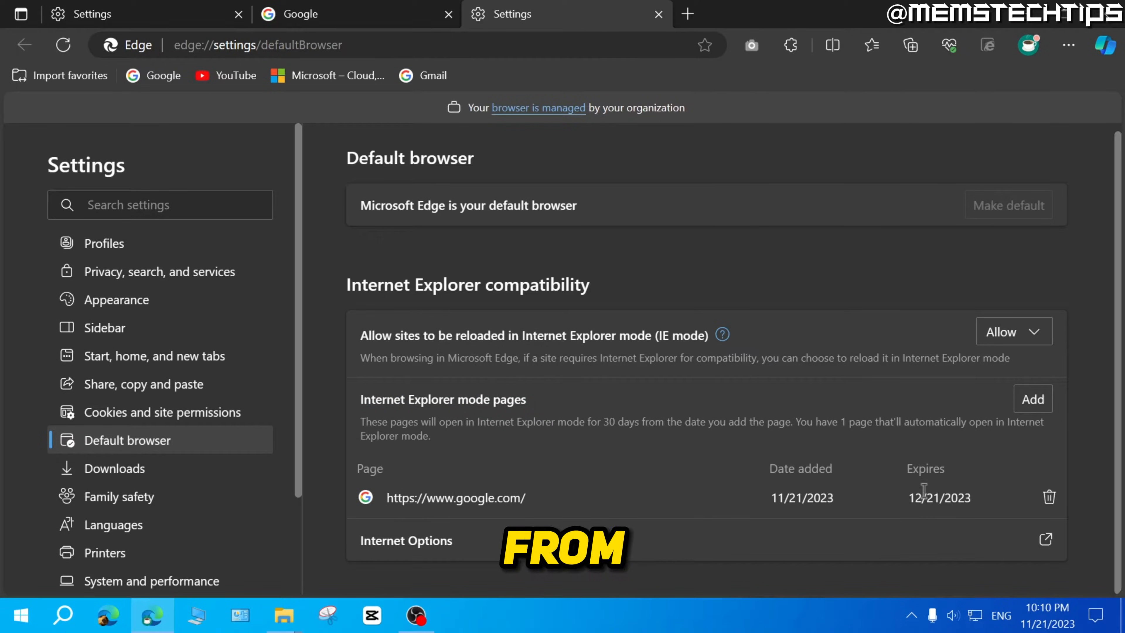
{"action": "mouse_move", "coordinate": [1048, 497]}
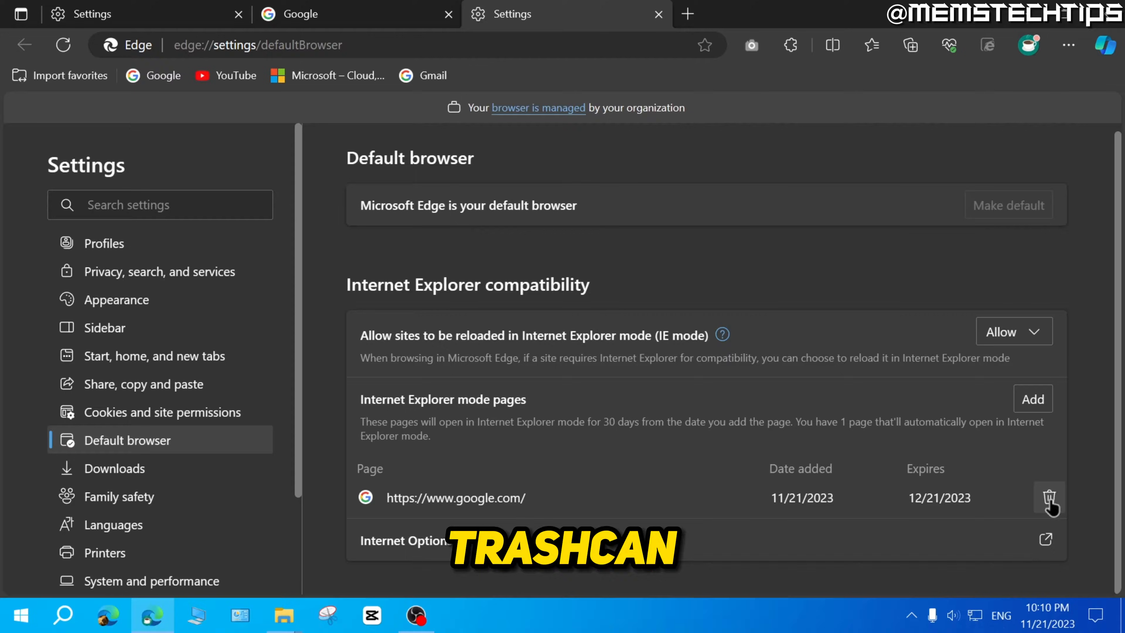
{"action": "left_click", "coordinate": [1048, 497]}
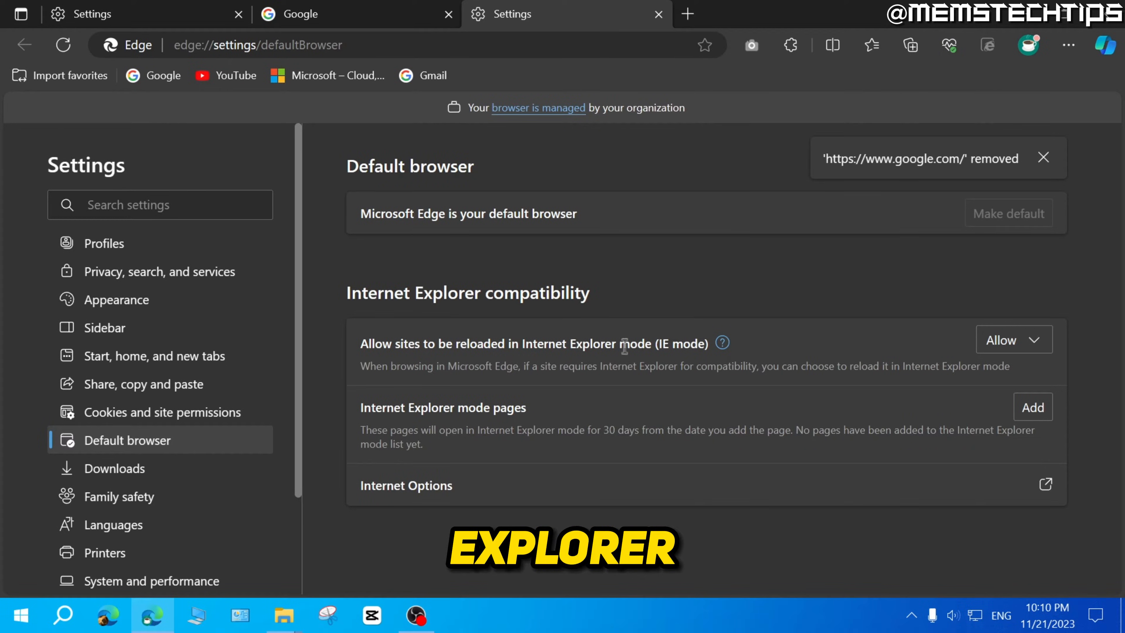
- Set 'Allow sites to be reloaded in IE mode' to Don't allow and restart Edge
{"action": "left_click", "coordinate": [1012, 340]}
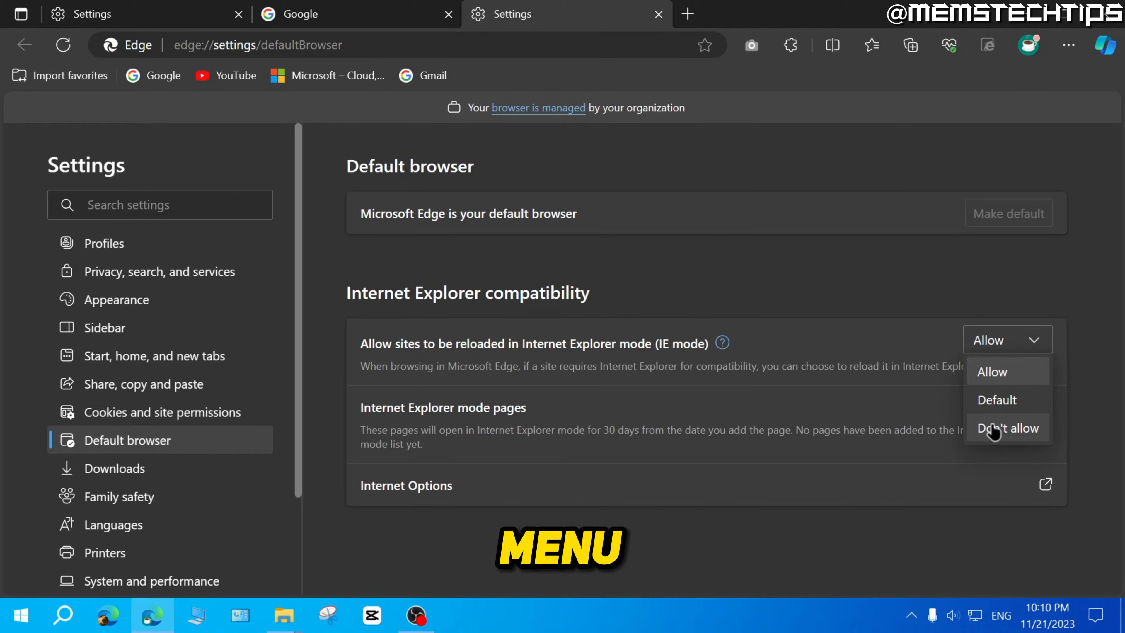
{"action": "left_click", "coordinate": [1007, 427]}
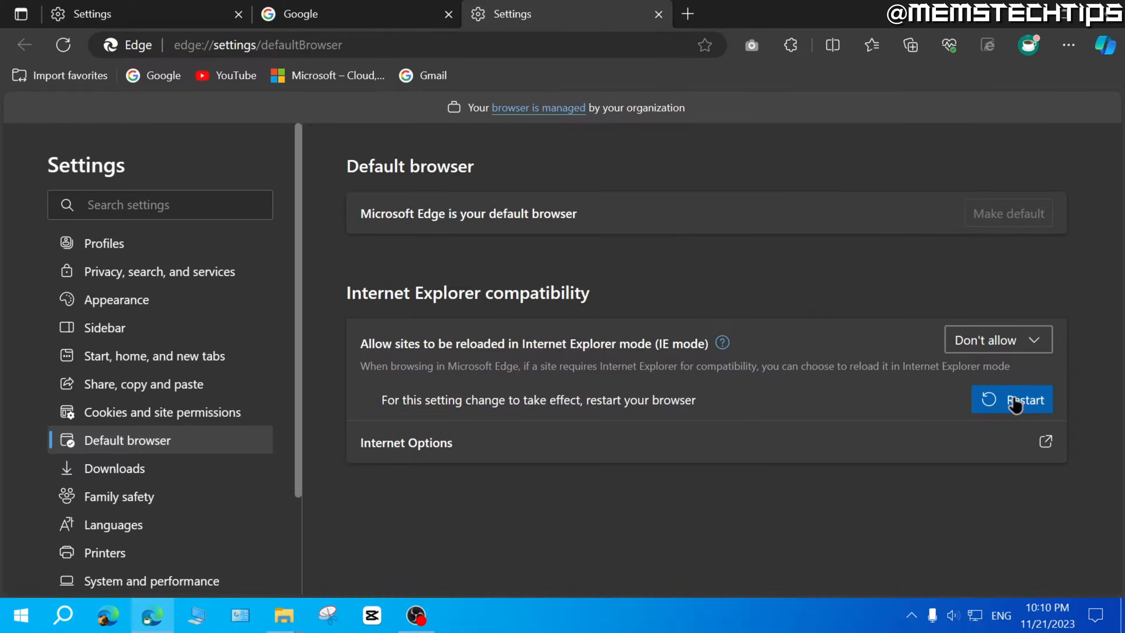
{"action": "left_click", "coordinate": [1012, 400]}
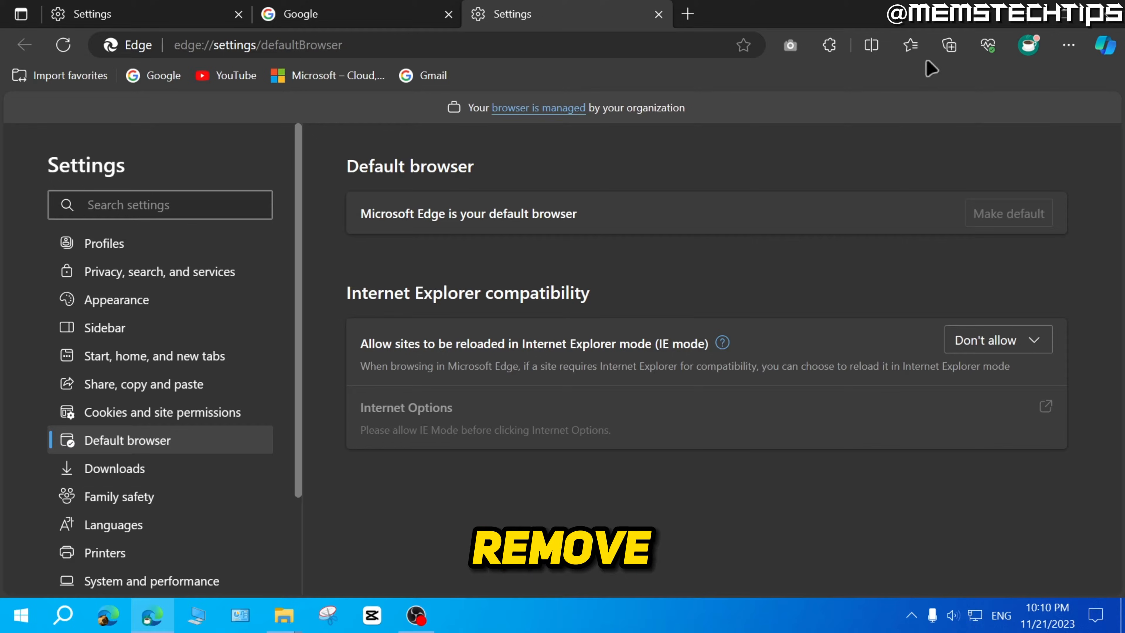
{"action": "mouse_move", "coordinate": [977, 67]}
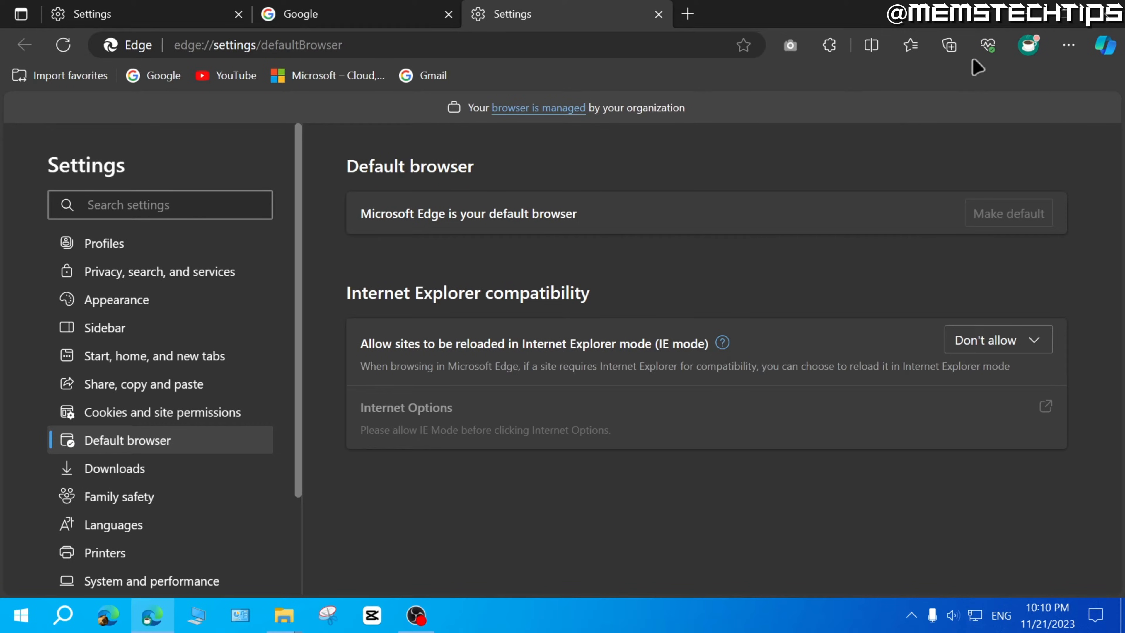